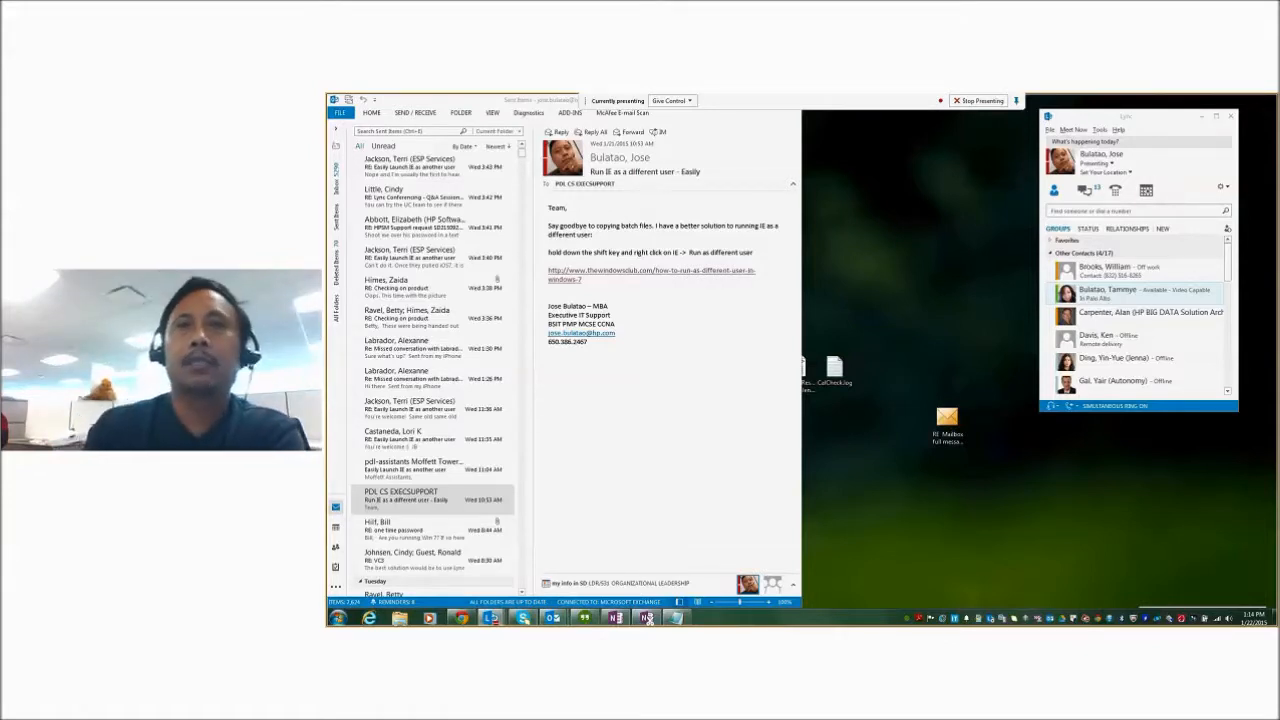
mouse_move(693, 509)
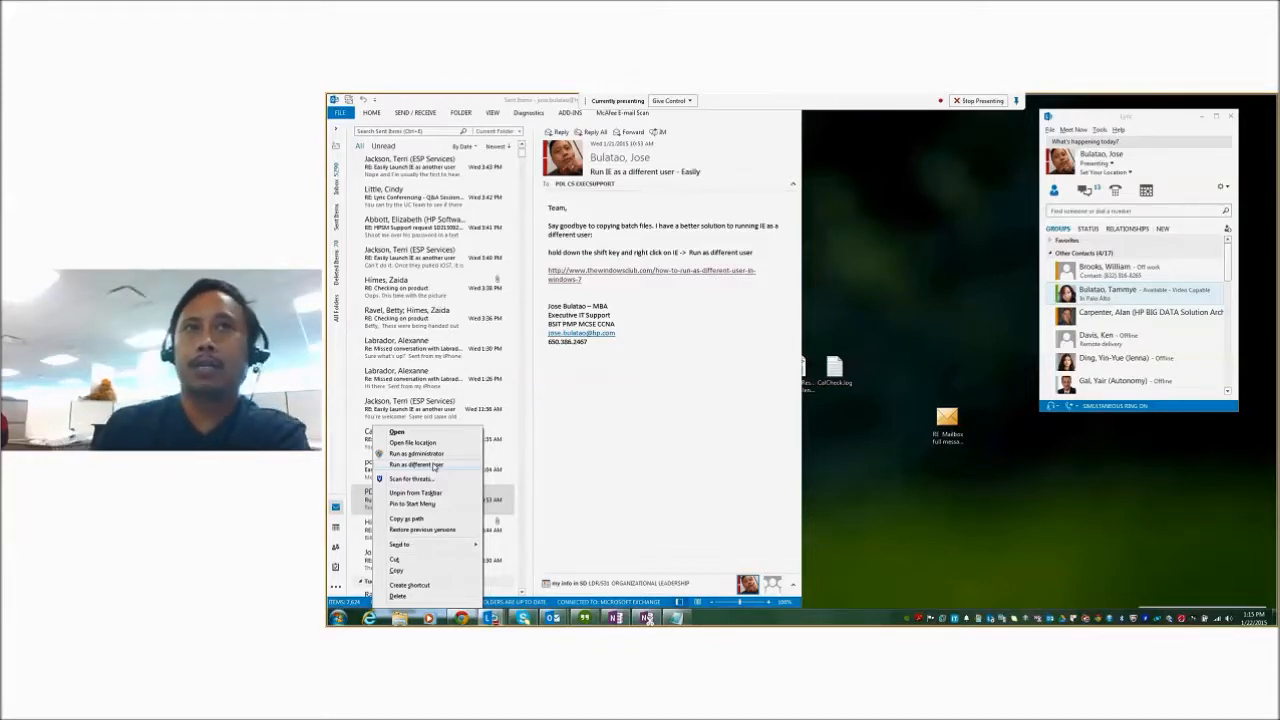
- Run Internet Explorer from the taskbar as a different user
click(416, 464)
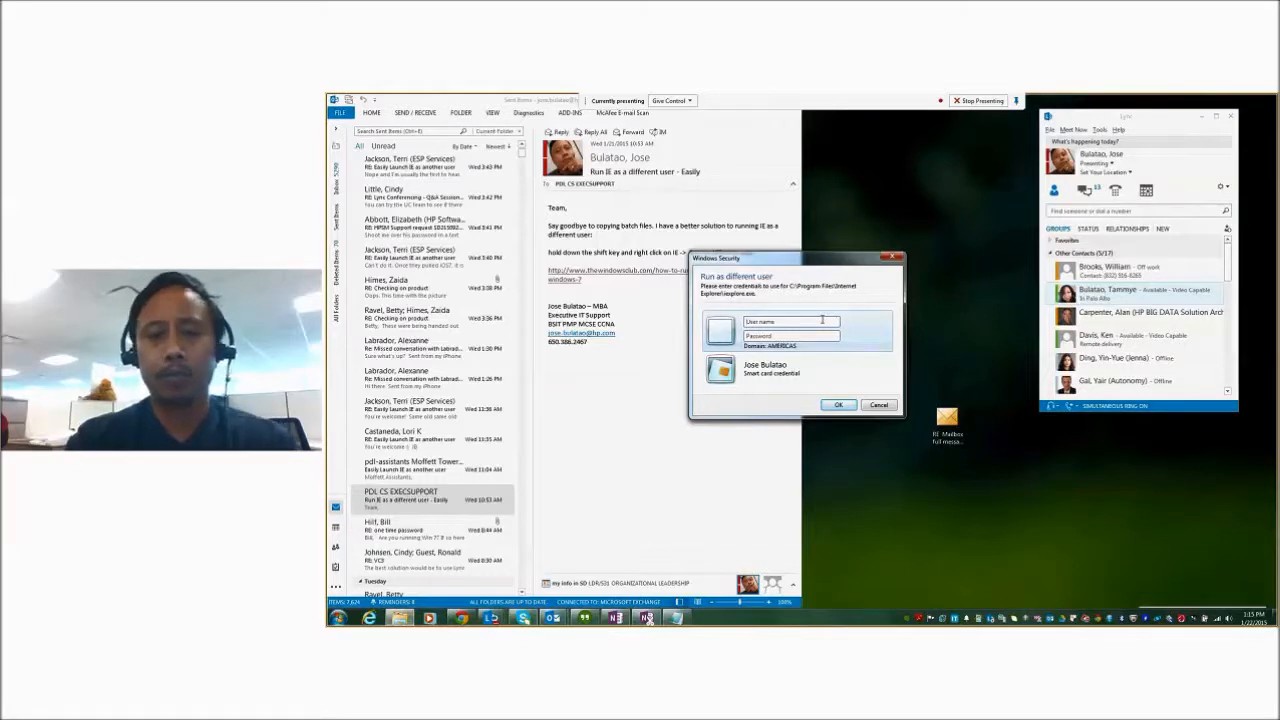
- Sign in as user 'billi' in the Windows Security prompt
text(billi)
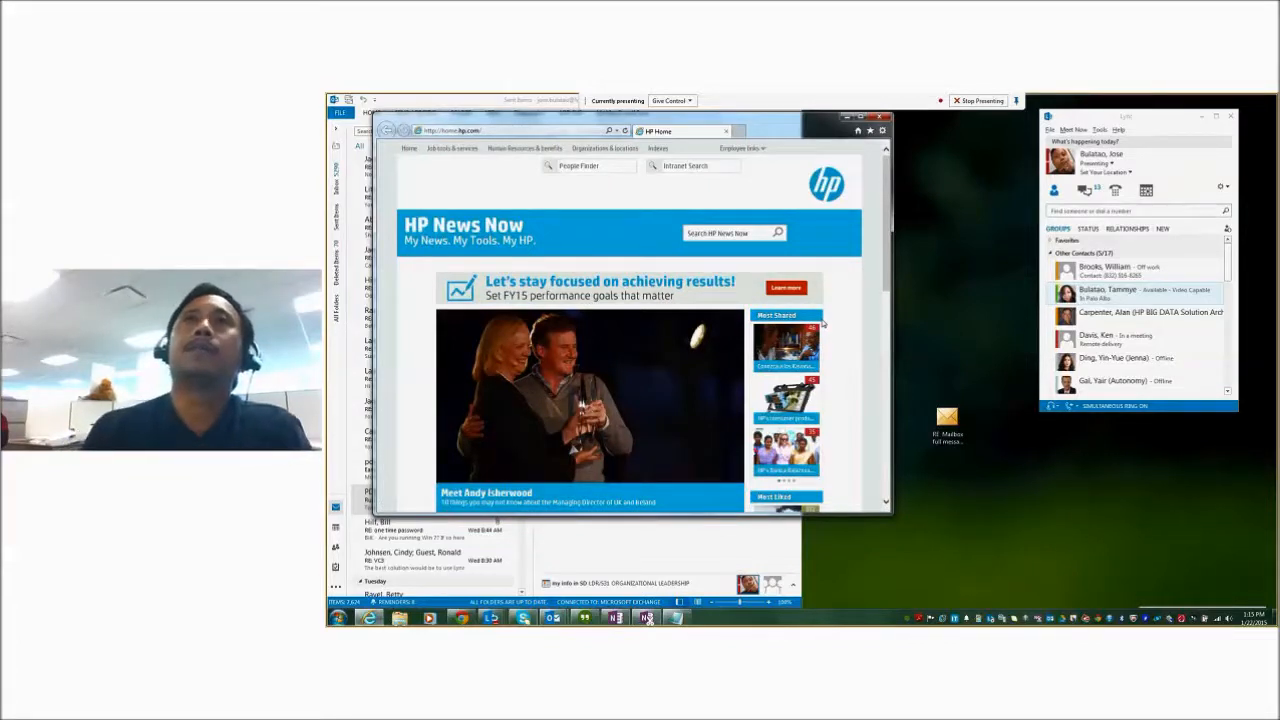
- Follow an employee link such as Approval Central from the HP intranet's Employee links menu
click(740, 148)
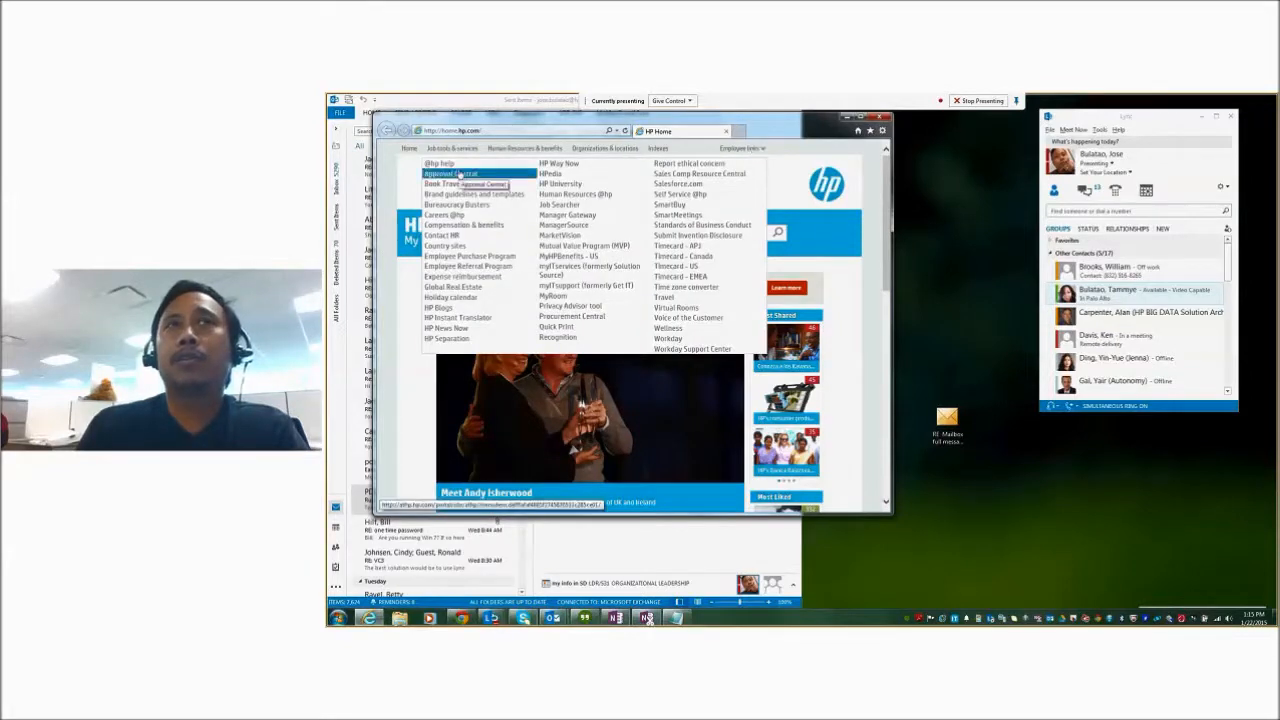
click(460, 183)
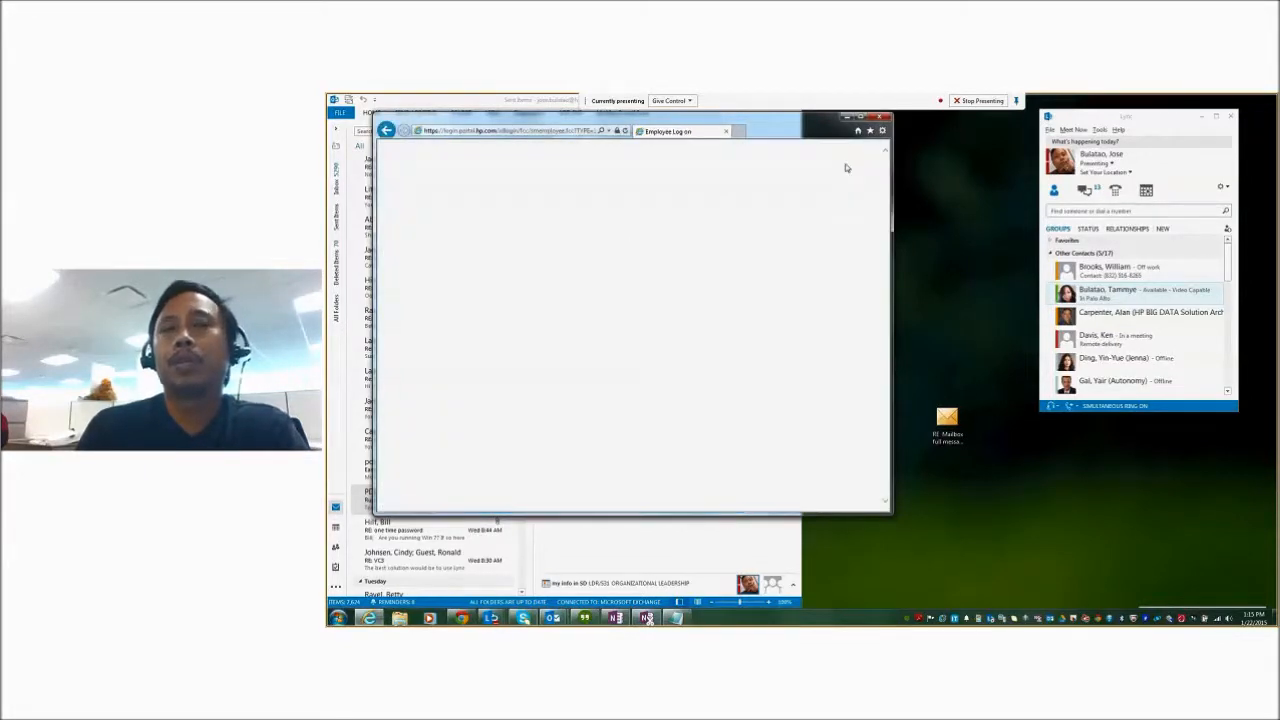